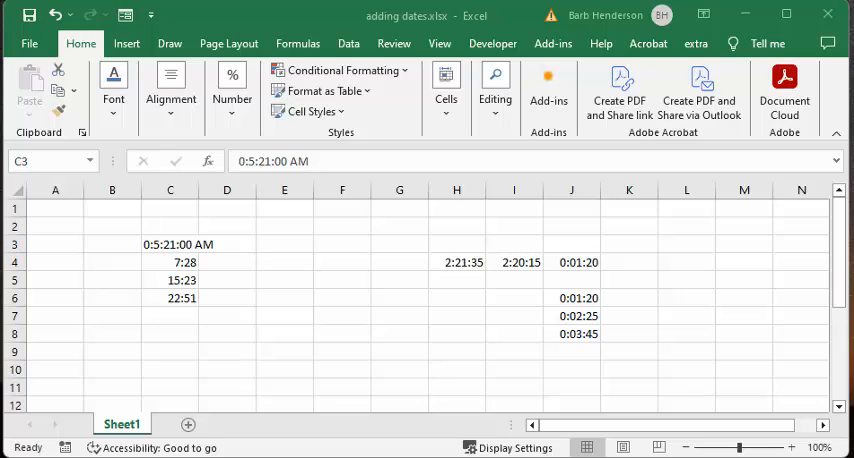
{"action": "mouse_move", "coordinate": [744, 388]}
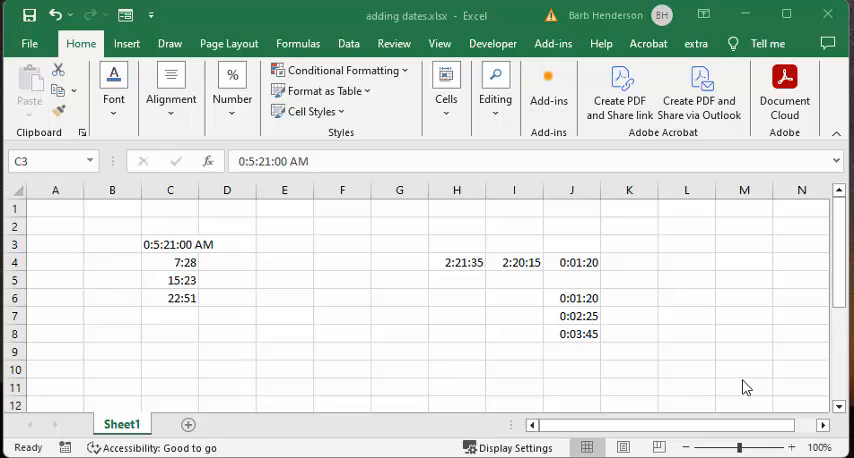
{"action": "mouse_move", "coordinate": [478, 262]}
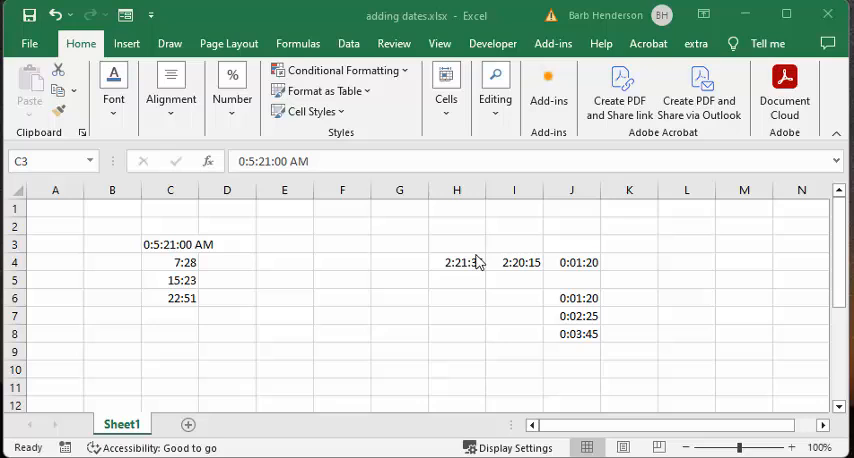
{"action": "mouse_move", "coordinate": [464, 278]}
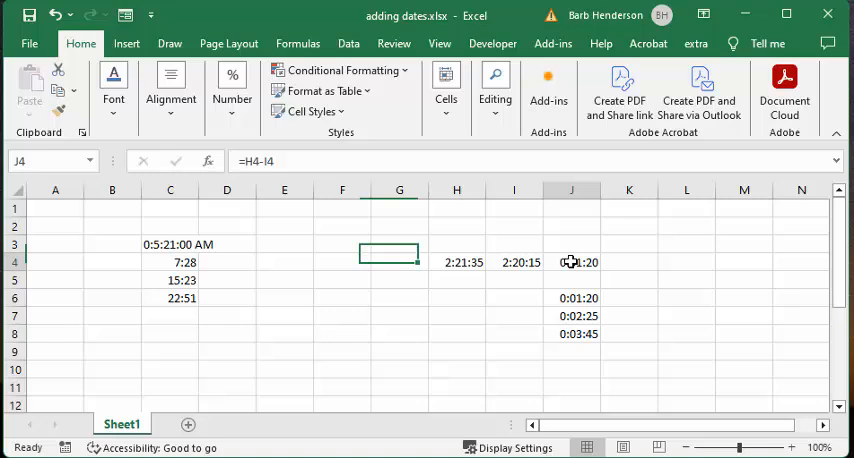
Inspect the existing time values and formulas in cells J4, K4, K6, J6 and J9.
{"action": "left_click", "coordinate": [572, 262]}
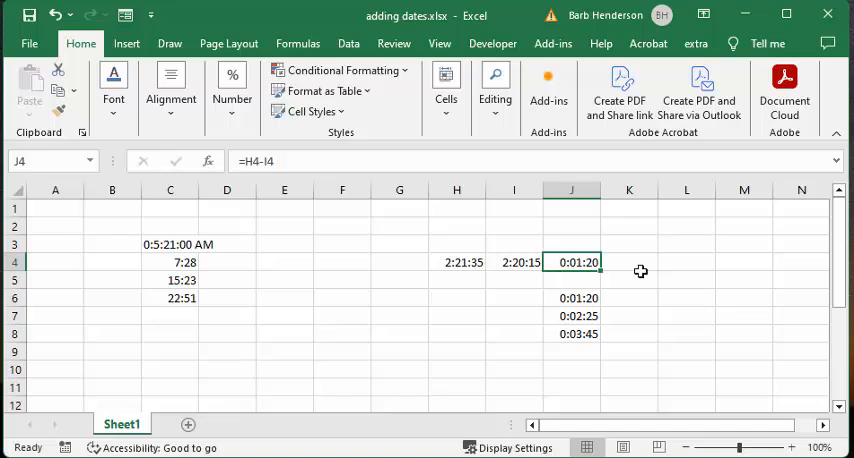
{"action": "left_click", "coordinate": [628, 262]}
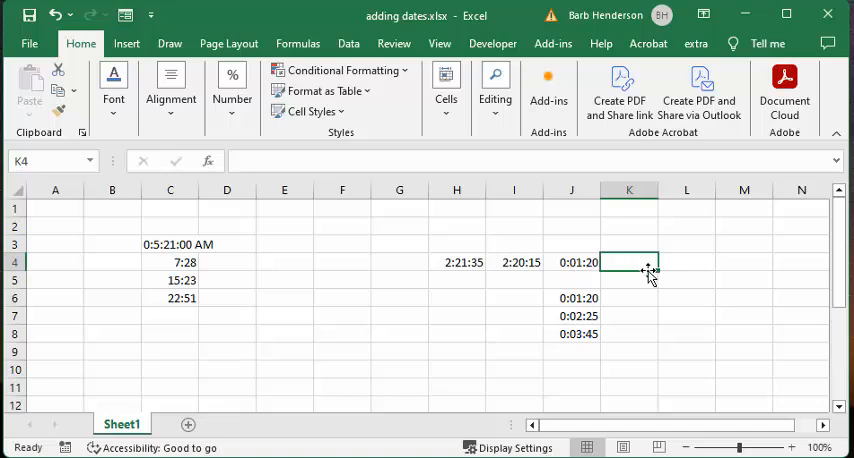
{"action": "left_click", "coordinate": [628, 298]}
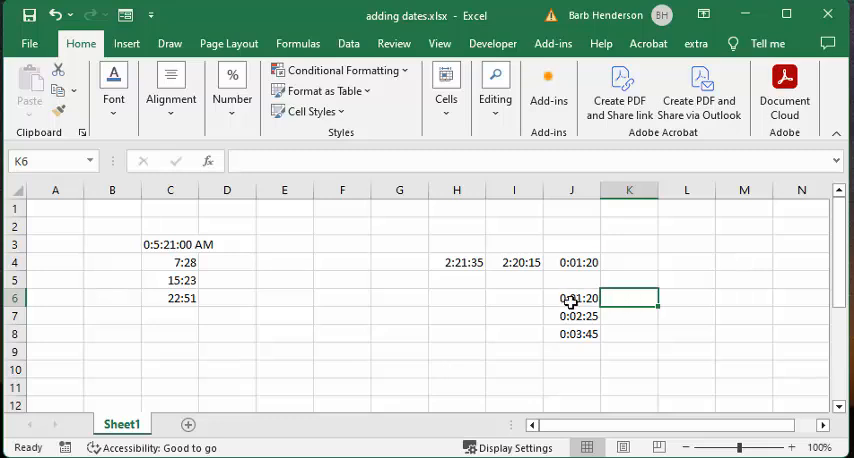
{"action": "left_click", "coordinate": [572, 296]}
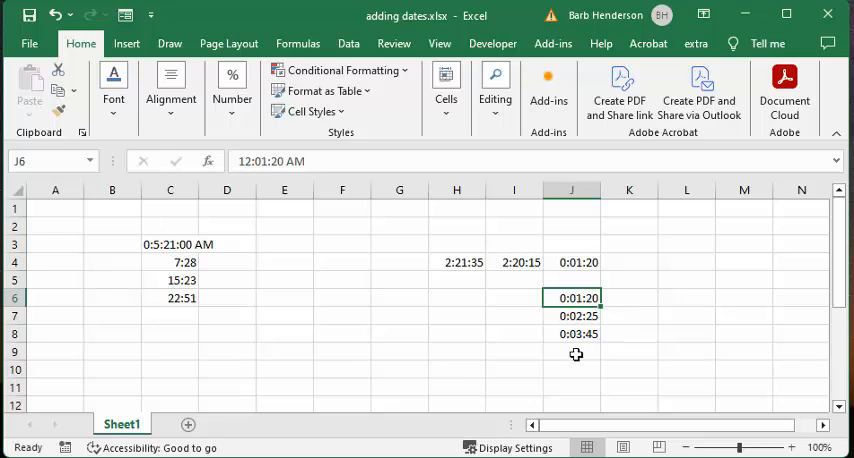
{"action": "left_click", "coordinate": [572, 352]}
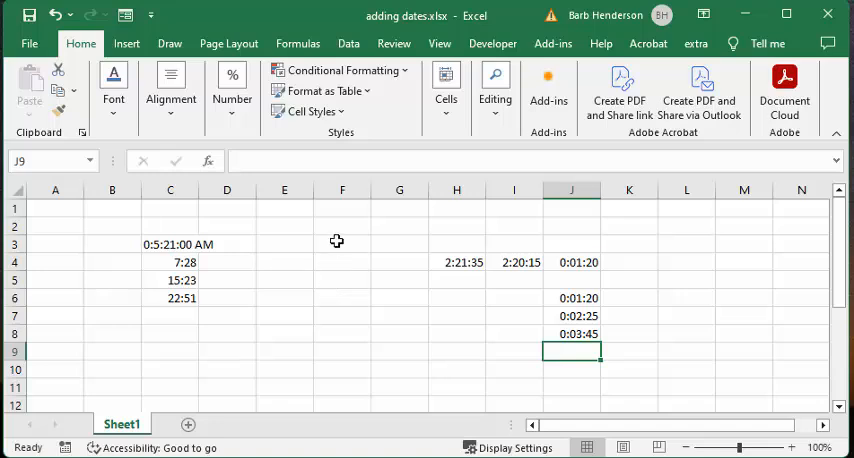
Apply the custom number format m:ss to cell F3 via Format Cells.
{"action": "right_click", "coordinate": [342, 242]}
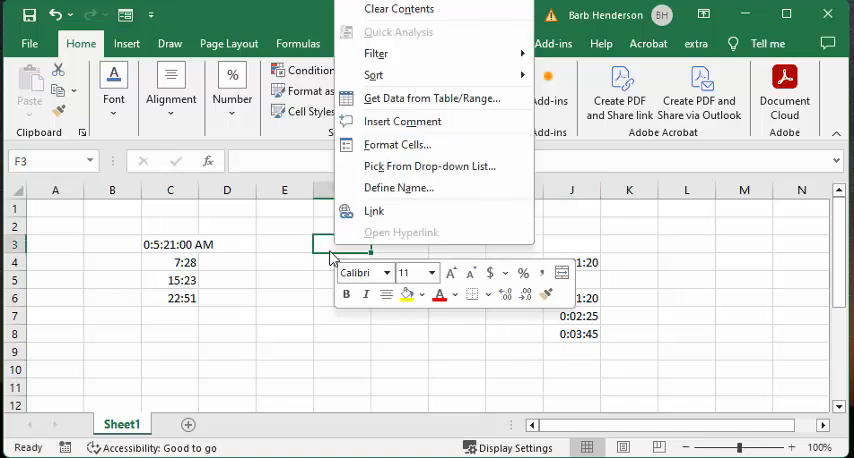
{"action": "left_click", "coordinate": [398, 144]}
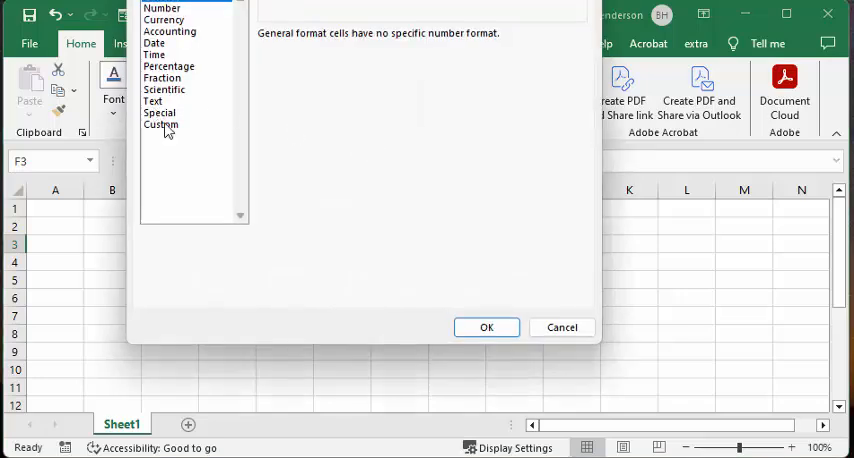
{"action": "left_click", "coordinate": [160, 124]}
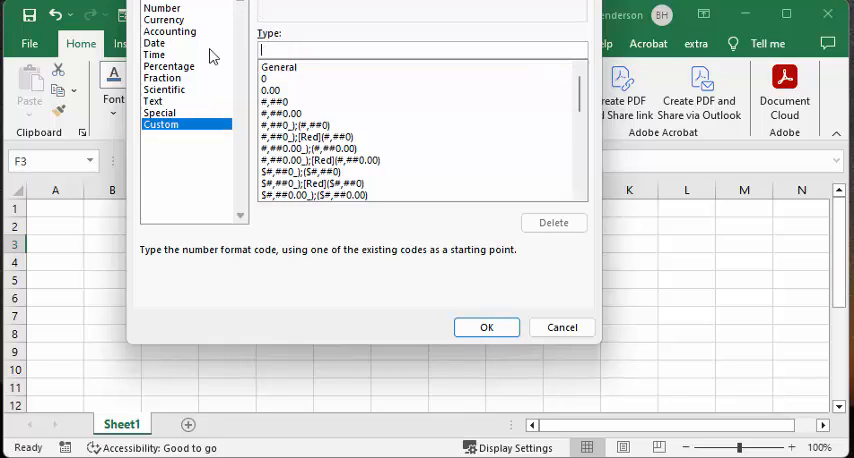
{"action": "type", "text": "m:"}
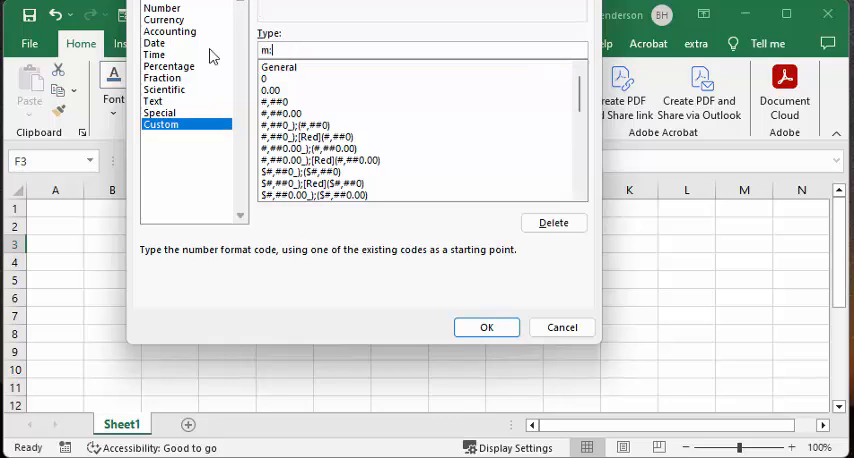
{"action": "type", "text": "ss"}
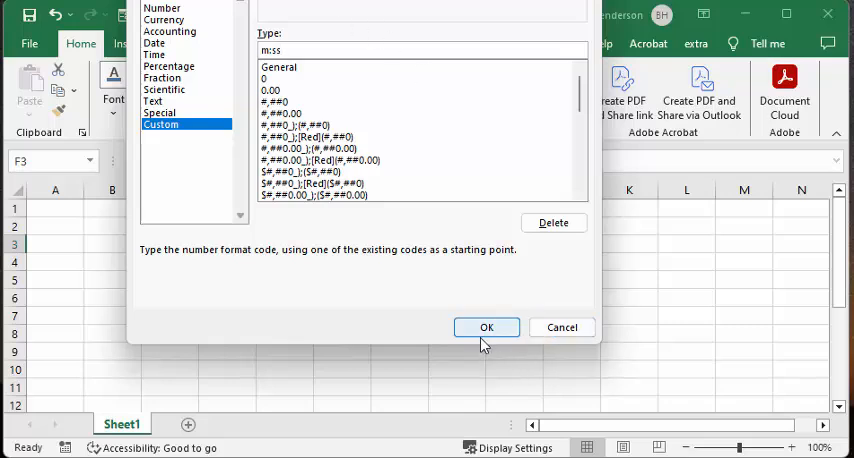
{"action": "left_click", "coordinate": [486, 328]}
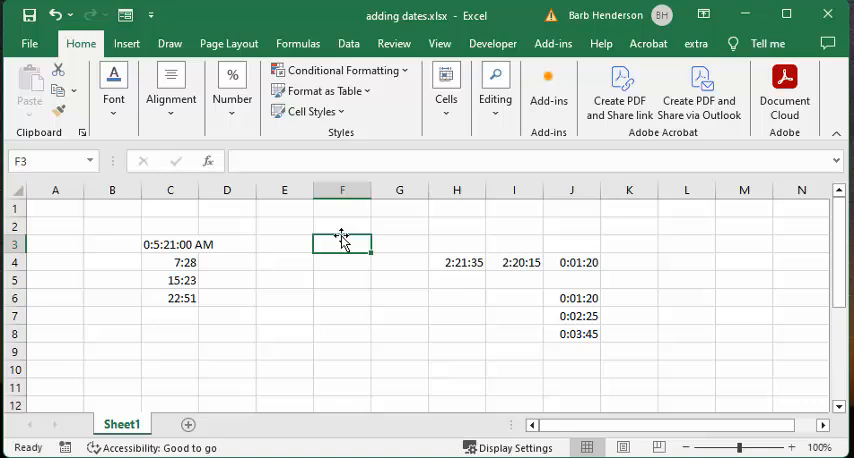
{"action": "mouse_move", "coordinate": [334, 248]}
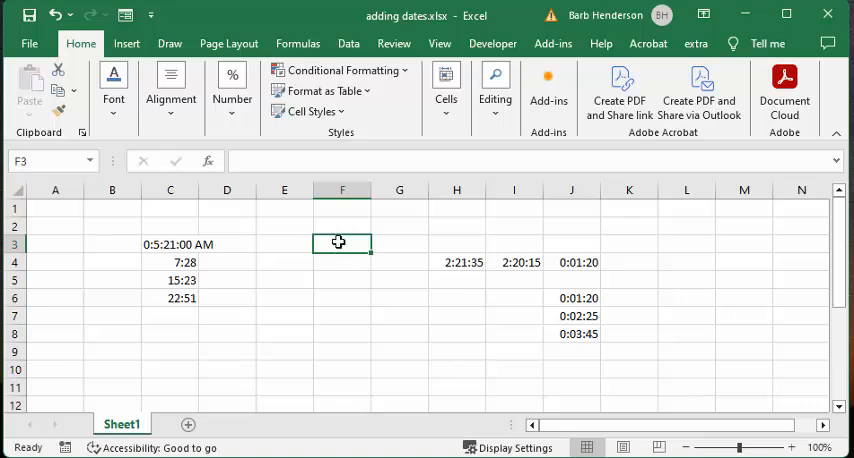
{"action": "type", "text": "1"}
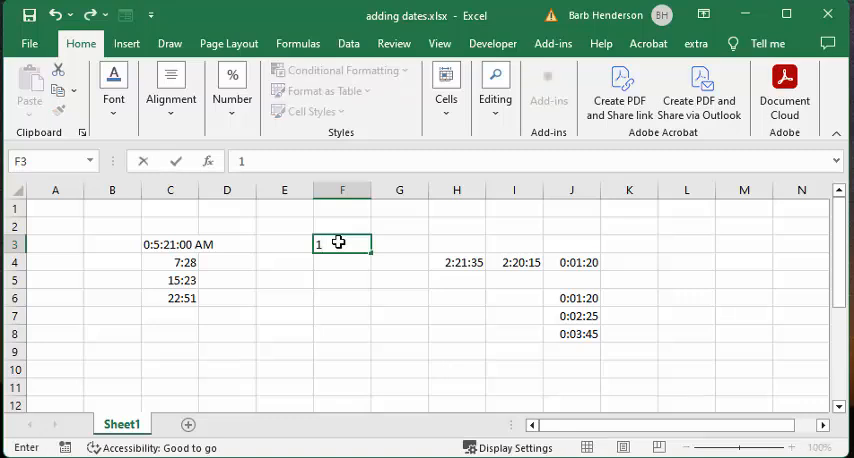
{"action": "type", "text": ":1"}
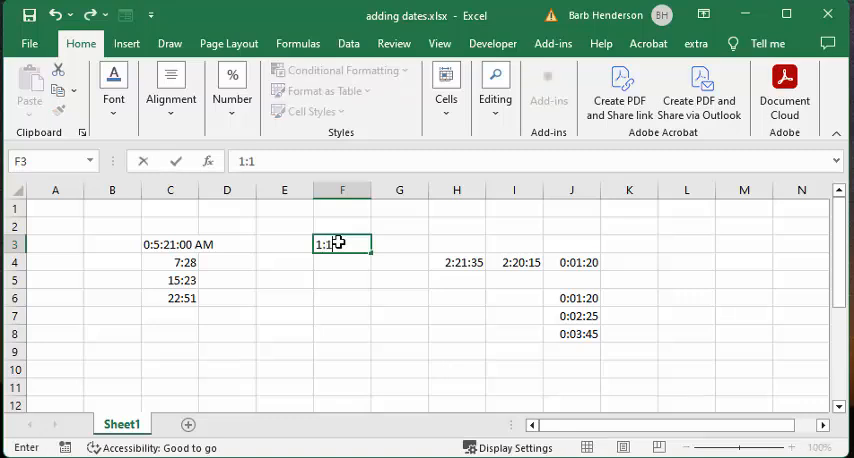
{"action": "key", "text": "Return"}
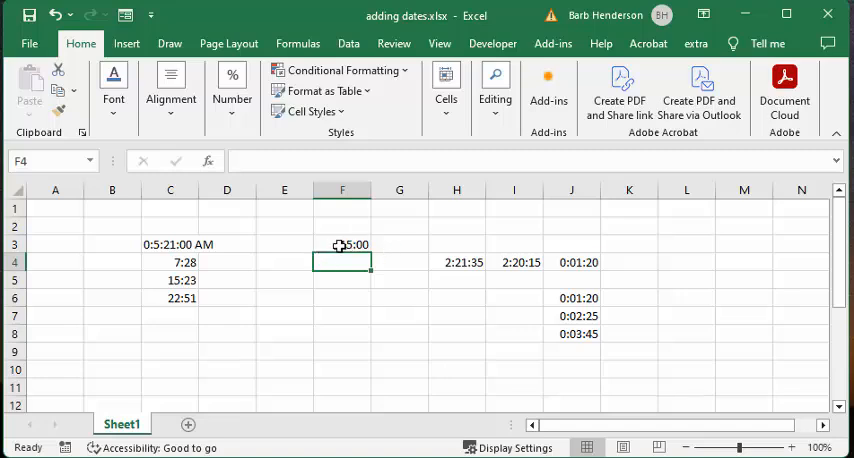
{"action": "left_click", "coordinate": [342, 244]}
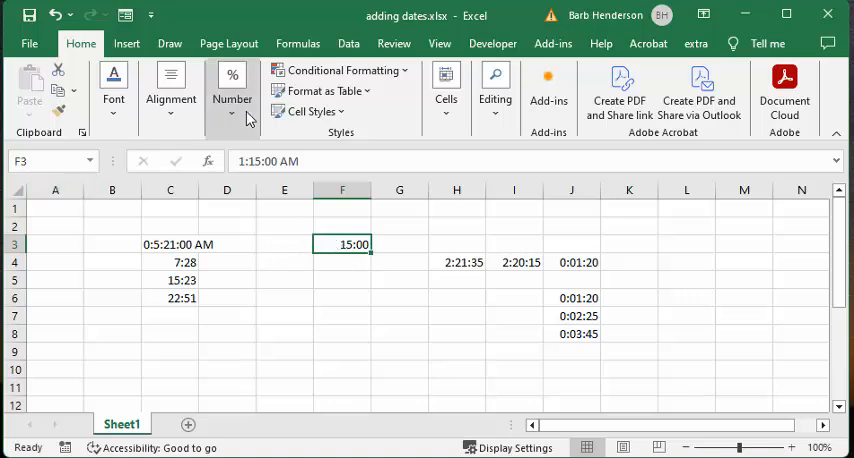
Change F3's custom format to [m]:ss so its 1:15:00 AM value shows as 75:00.
{"action": "right_click", "coordinate": [342, 244]}
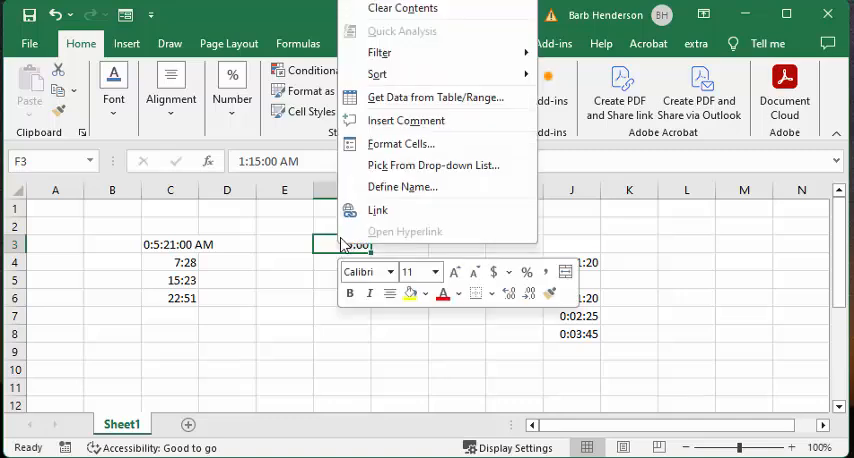
{"action": "left_click", "coordinate": [400, 144]}
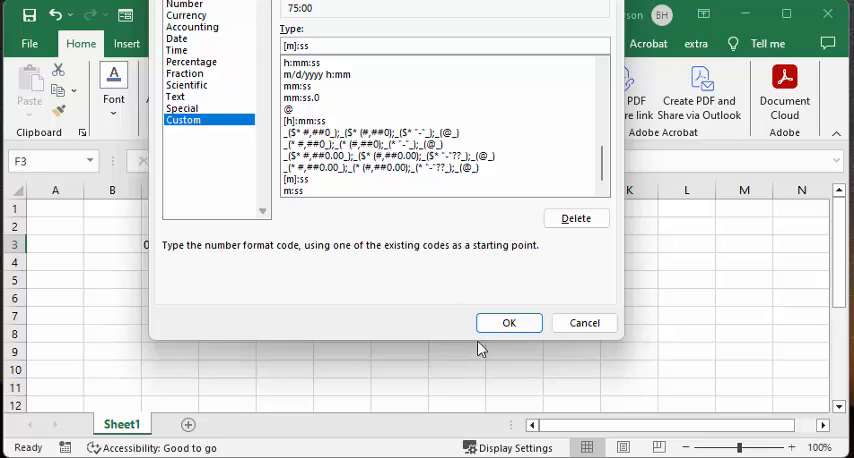
{"action": "left_click", "coordinate": [508, 322]}
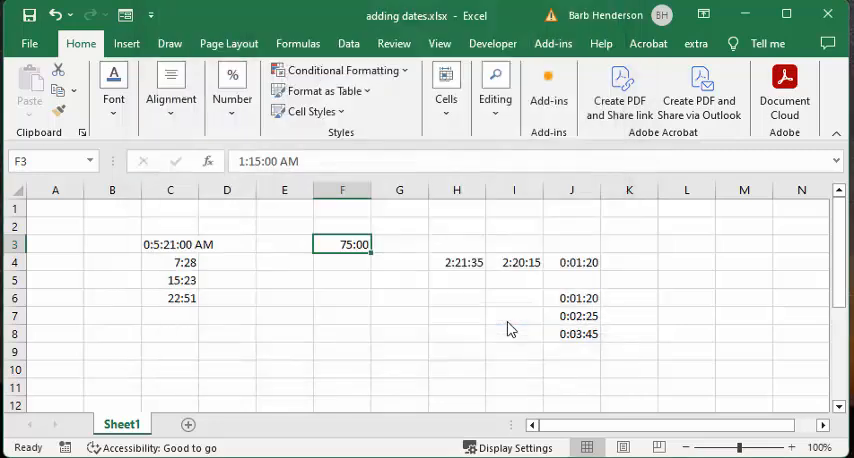
{"action": "left_click", "coordinate": [400, 316]}
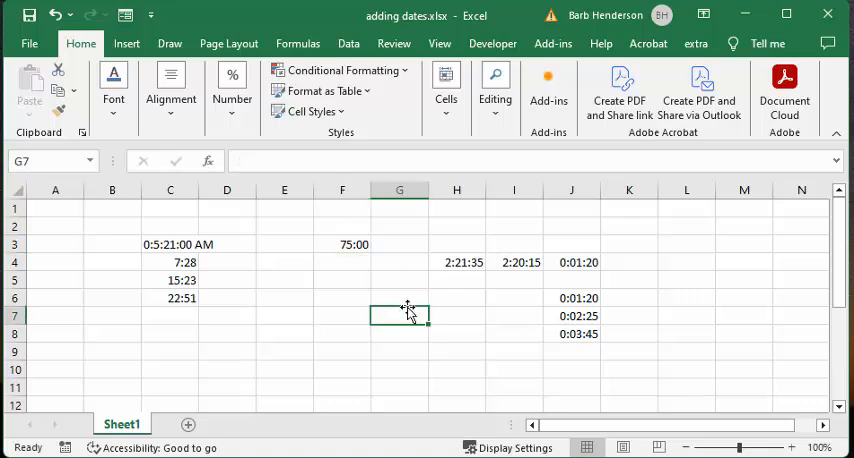
Retype F3 as 0:1:15 so it displays 1:15 under the [m]:ss format.
{"action": "left_click", "coordinate": [342, 244]}
{"action": "type", "text": "0"}
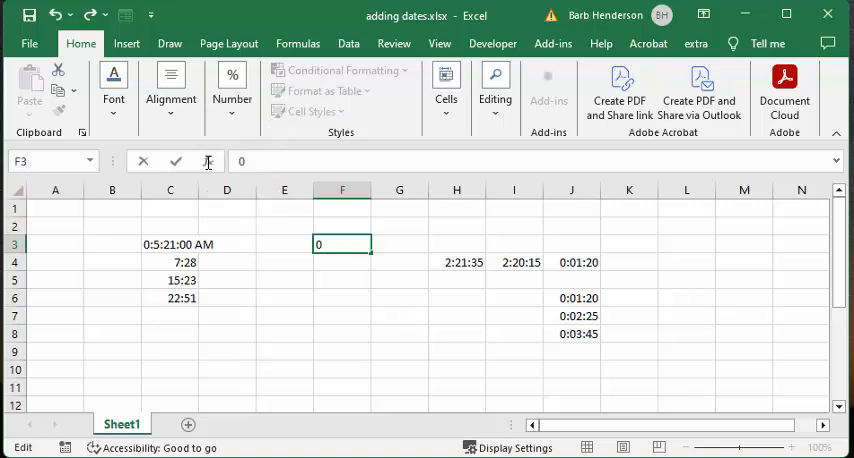
{"action": "type", "text": ":"}
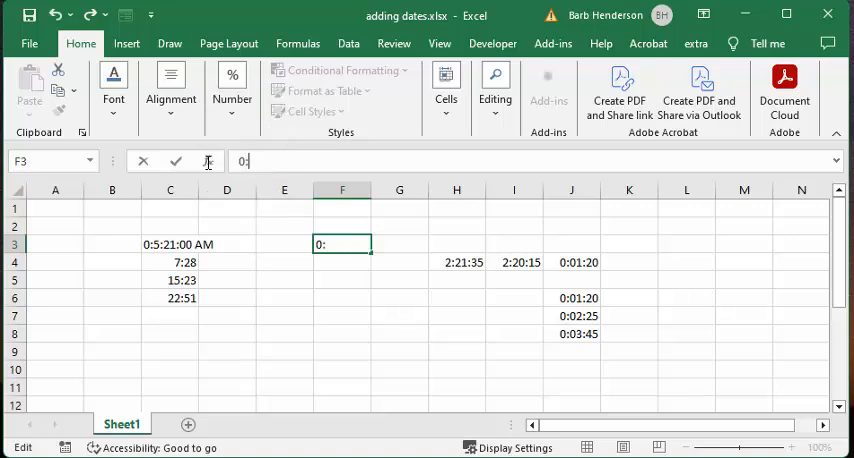
{"action": "type", "text": "1"}
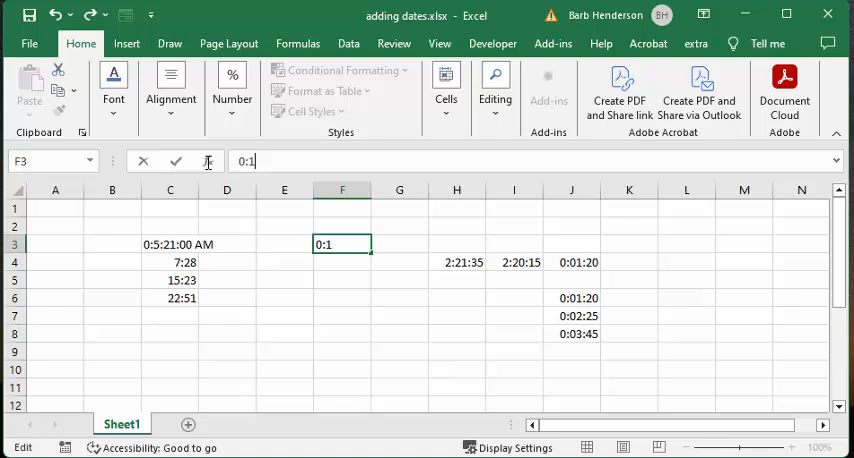
{"action": "type", "text": ":15"}
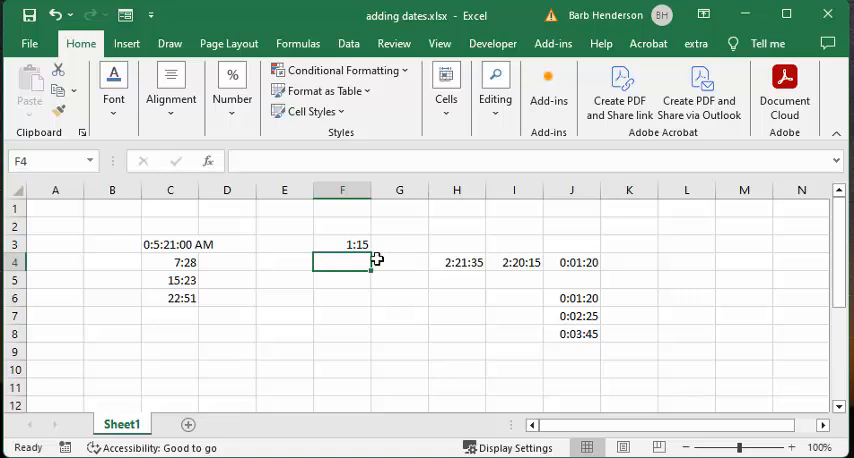
{"action": "left_click", "coordinate": [170, 262]}
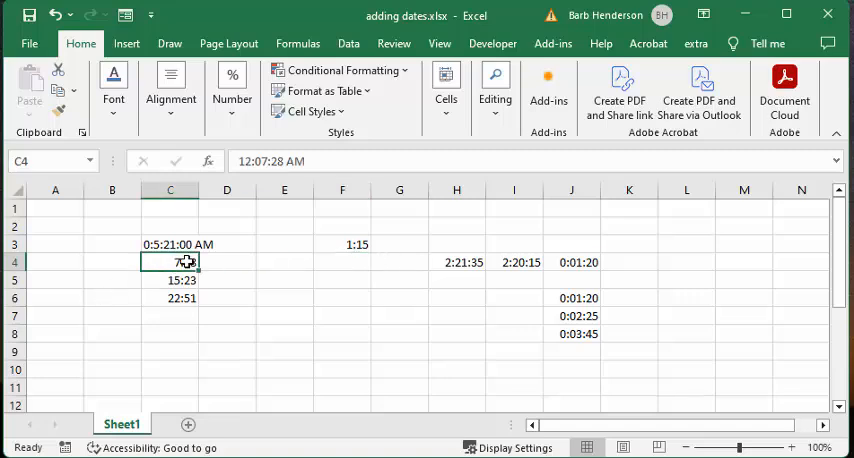
{"action": "left_click", "coordinate": [170, 280]}
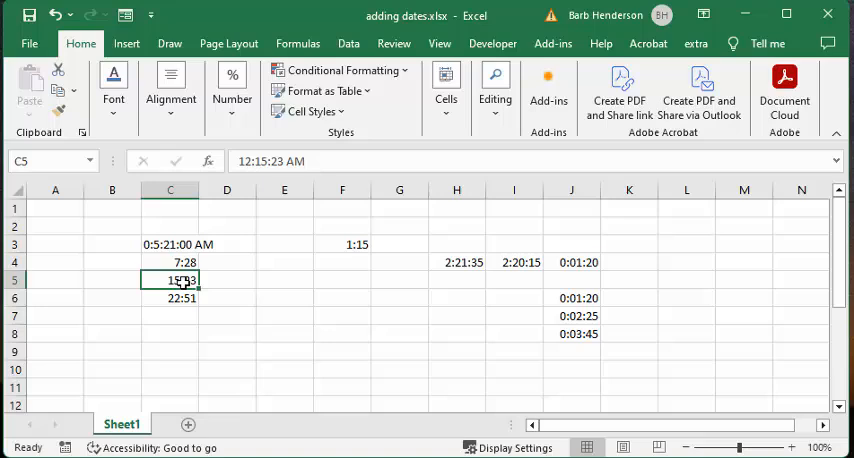
{"action": "left_click", "coordinate": [170, 296]}
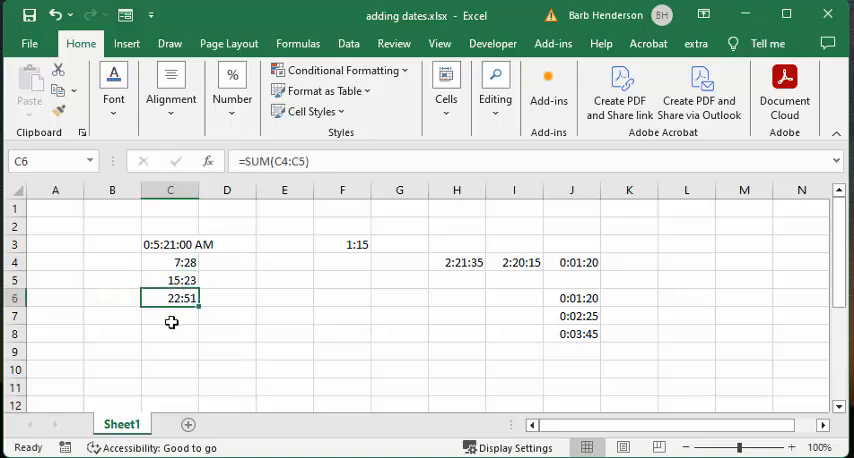
{"action": "left_click", "coordinate": [342, 244]}
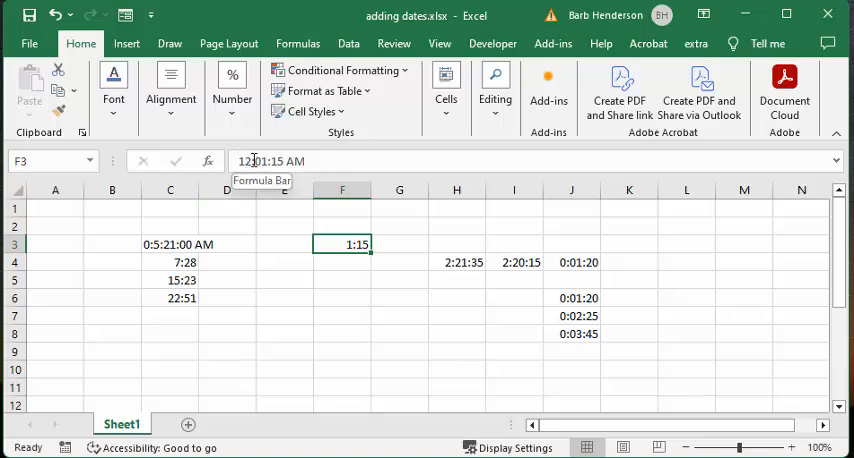
{"action": "mouse_move", "coordinate": [250, 180]}
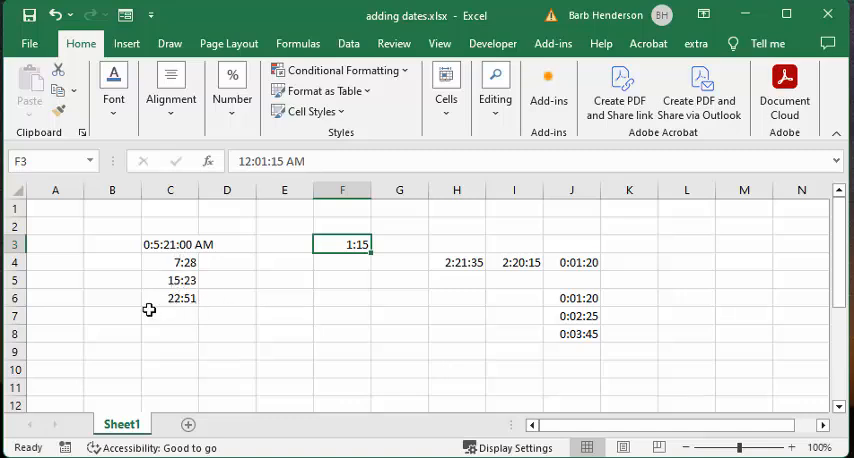
{"action": "left_click", "coordinate": [170, 316]}
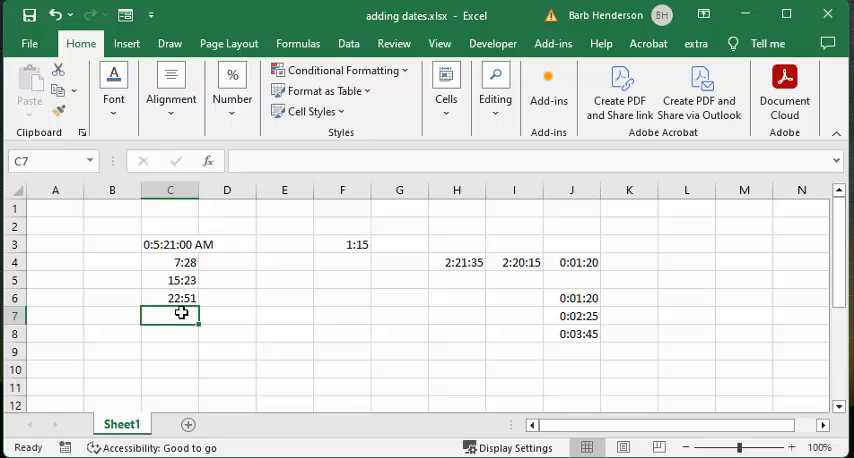
{"action": "mouse_move", "coordinate": [234, 306]}
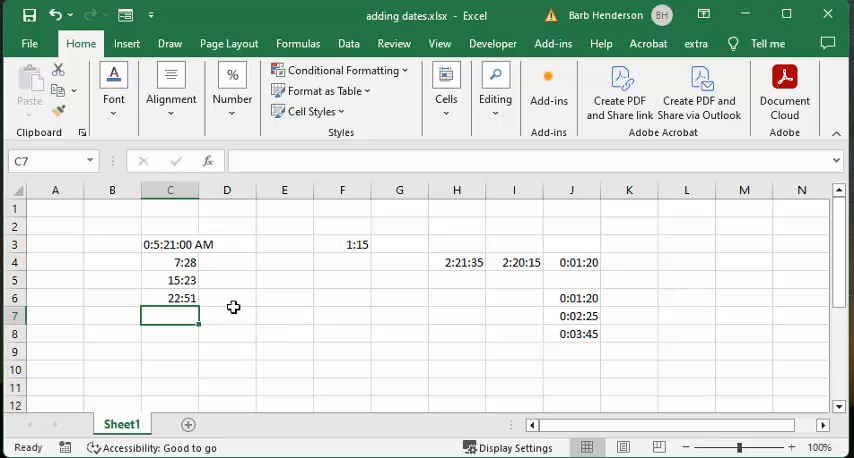